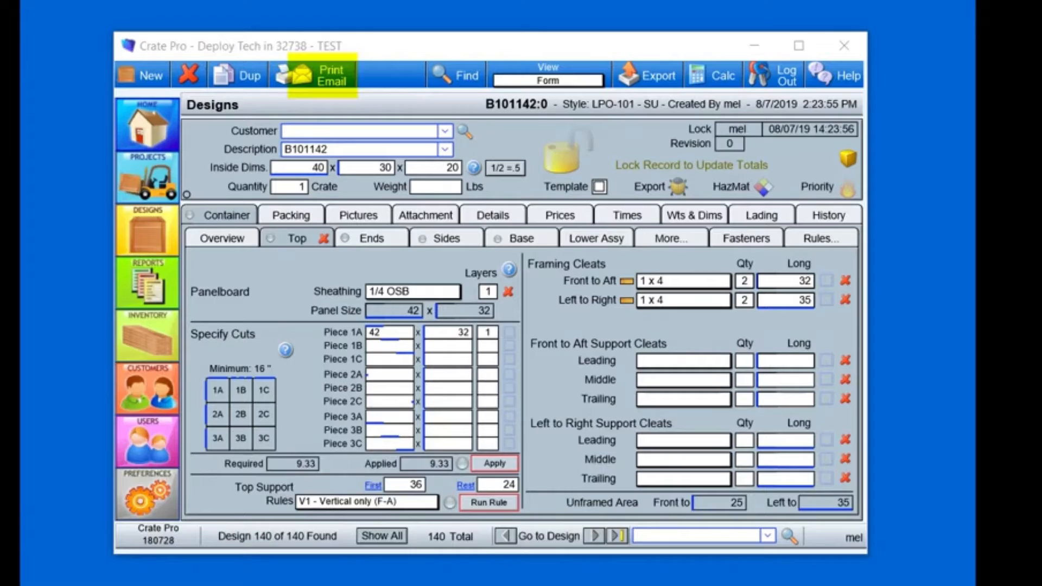
# Start a new design measured by Inside Dims. for Prefered Customer, Pump Lever Part J7786, 52 x 42 x 40.
pyautogui.click(141, 75)
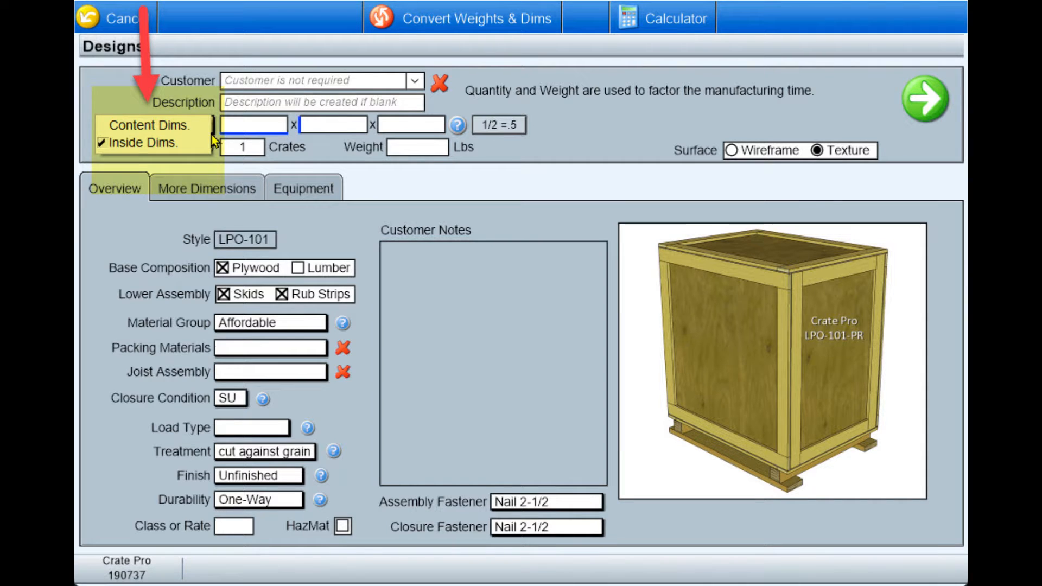
pyautogui.click(141, 142)
pyautogui.write('52')
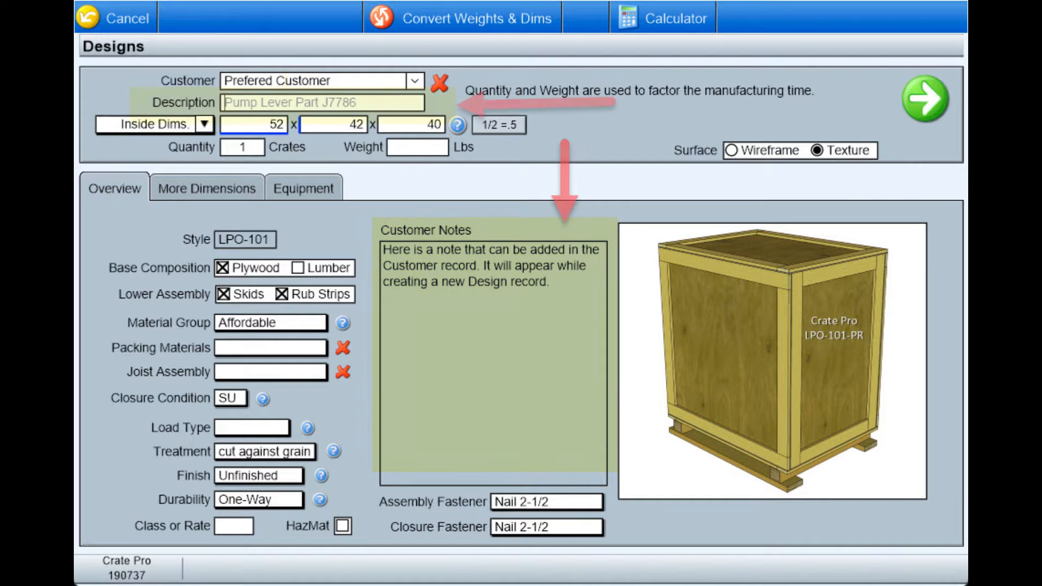
pyautogui.click(272, 324)
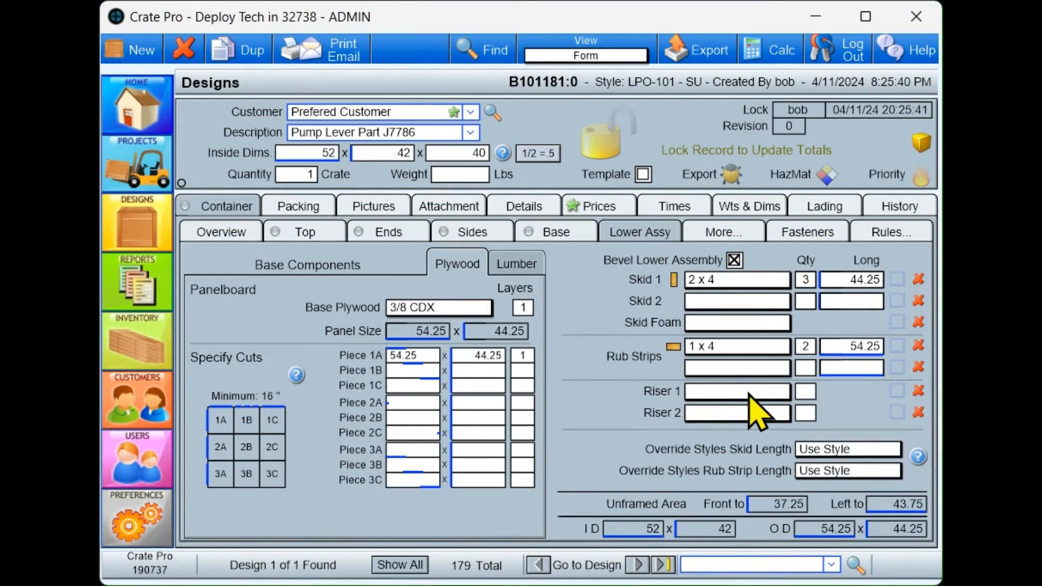
pyautogui.moveTo(751, 426)
pyautogui.write('6')
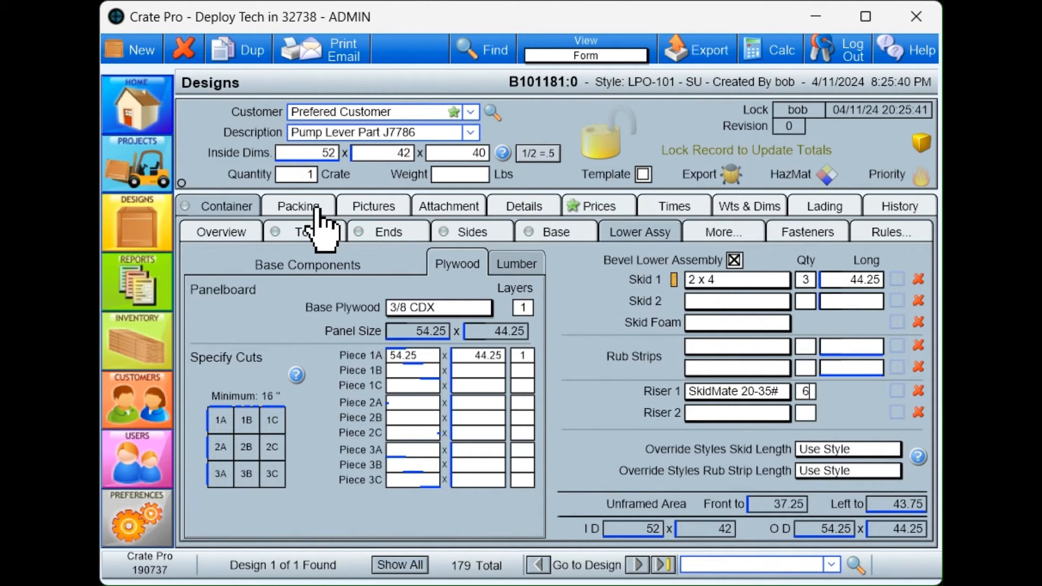
# Move to the Packing details after setting six SkidMate 20-35# risers in the lower assembly.
pyautogui.click(298, 206)
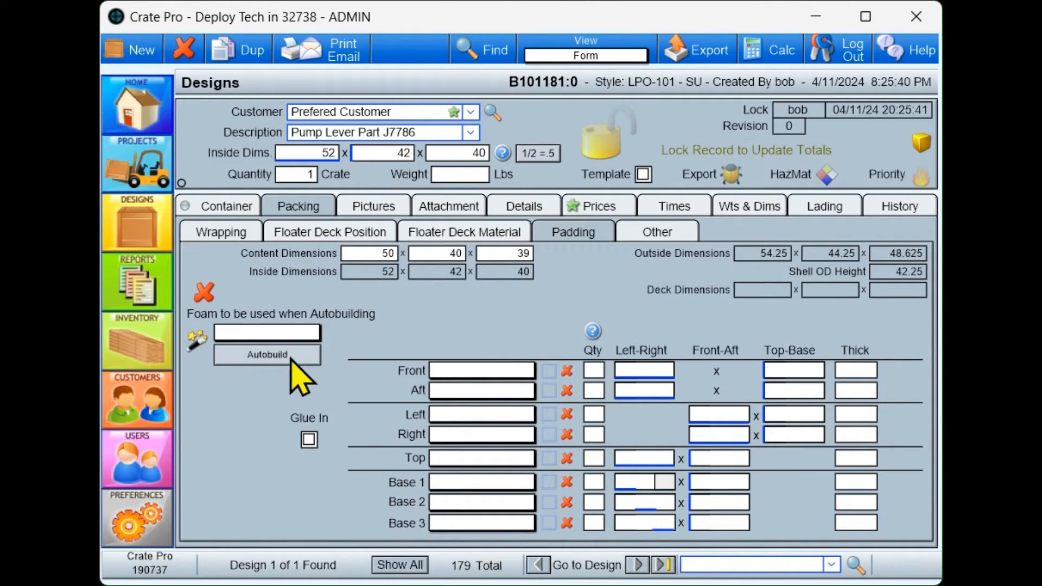
# Autobuild Ester 2# 2 foam padding on all sides, giving a price of $233.88 each.
pyautogui.click(267, 354)
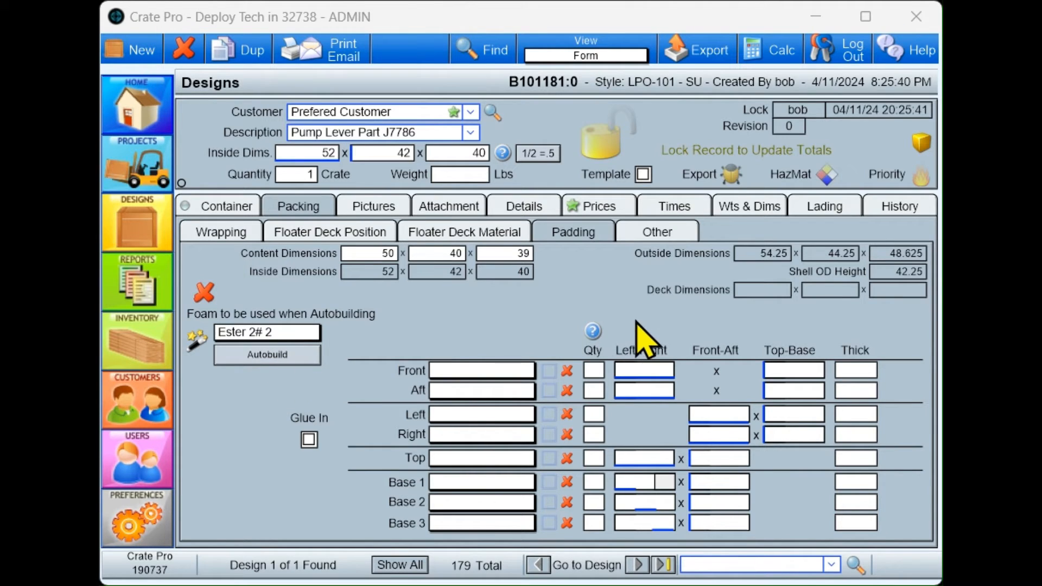
pyautogui.click(268, 354)
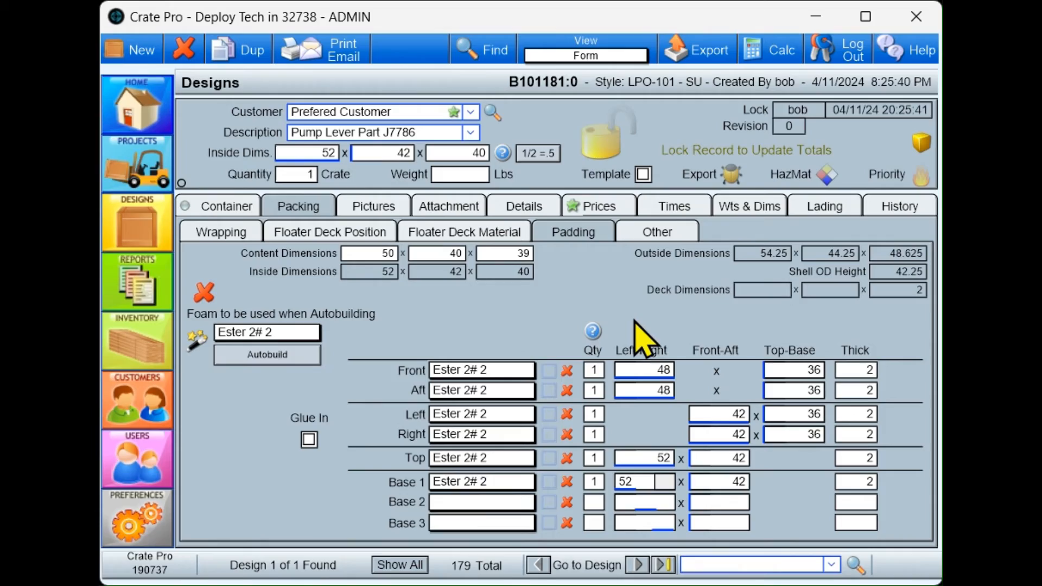
pyautogui.click(597, 205)
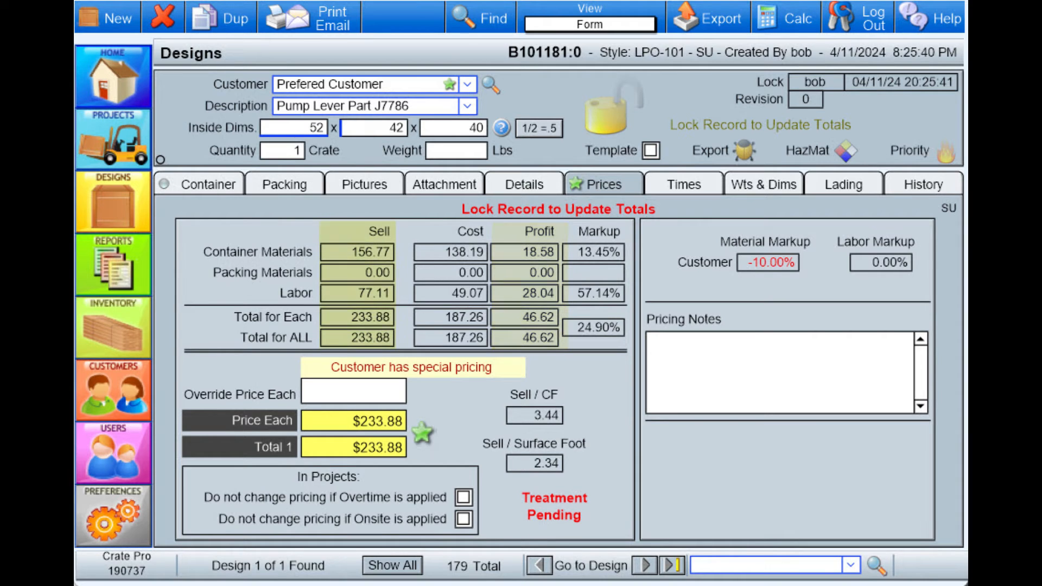
pyautogui.moveTo(310, 19)
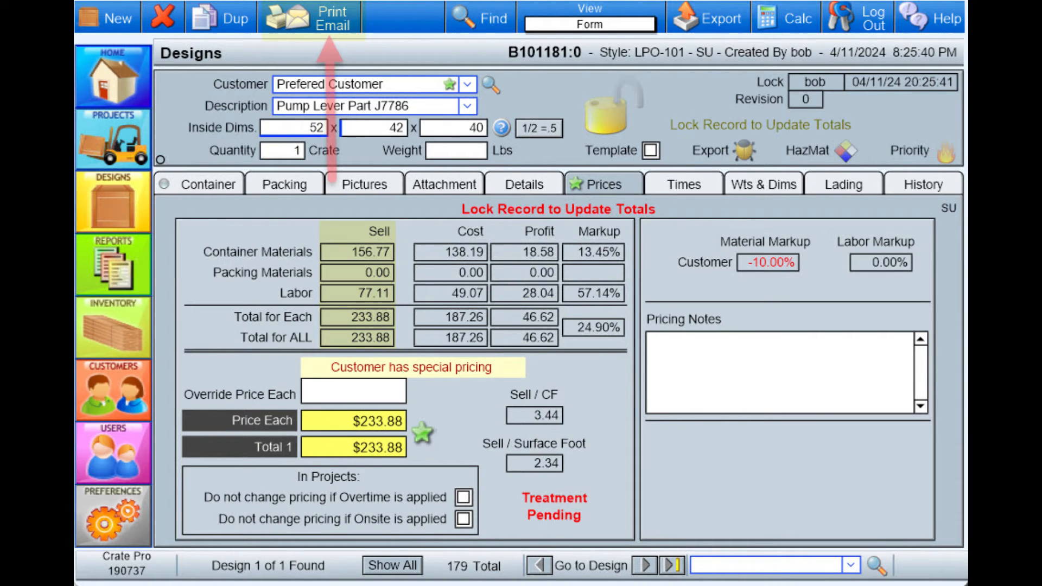
# Bring up the report printing and emailing options from the Print Email toolbar command.
pyautogui.click(312, 18)
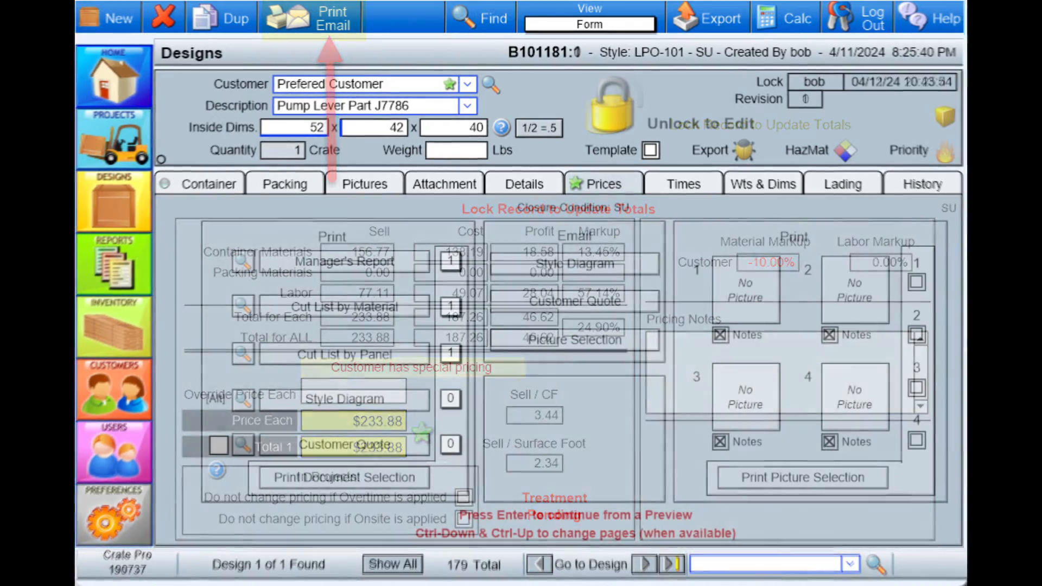